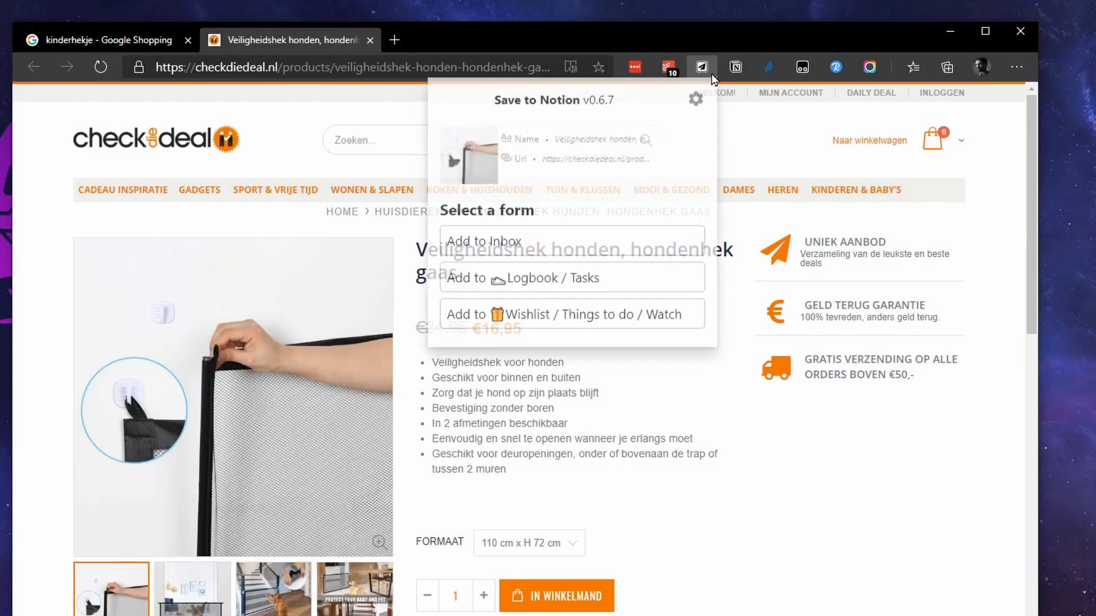
Choose 'Add to Wishlist / Things to do / Watch' and search the Tags list for 'cat'.
{"action": "left_click", "coordinate": [571, 314]}
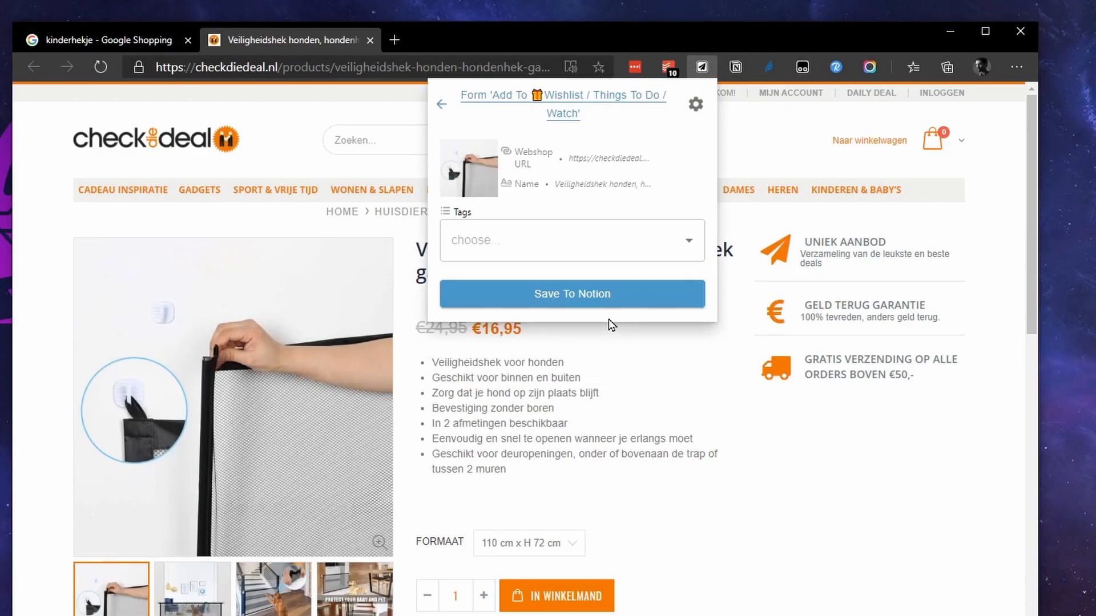
{"action": "left_click", "coordinate": [570, 240]}
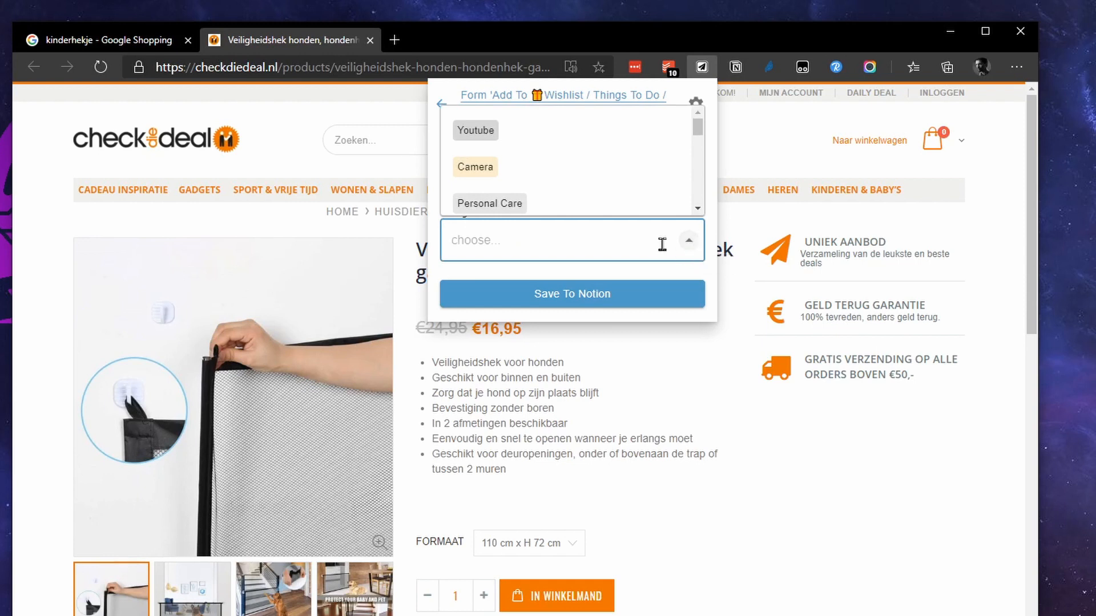
{"action": "type", "text": "cat"}
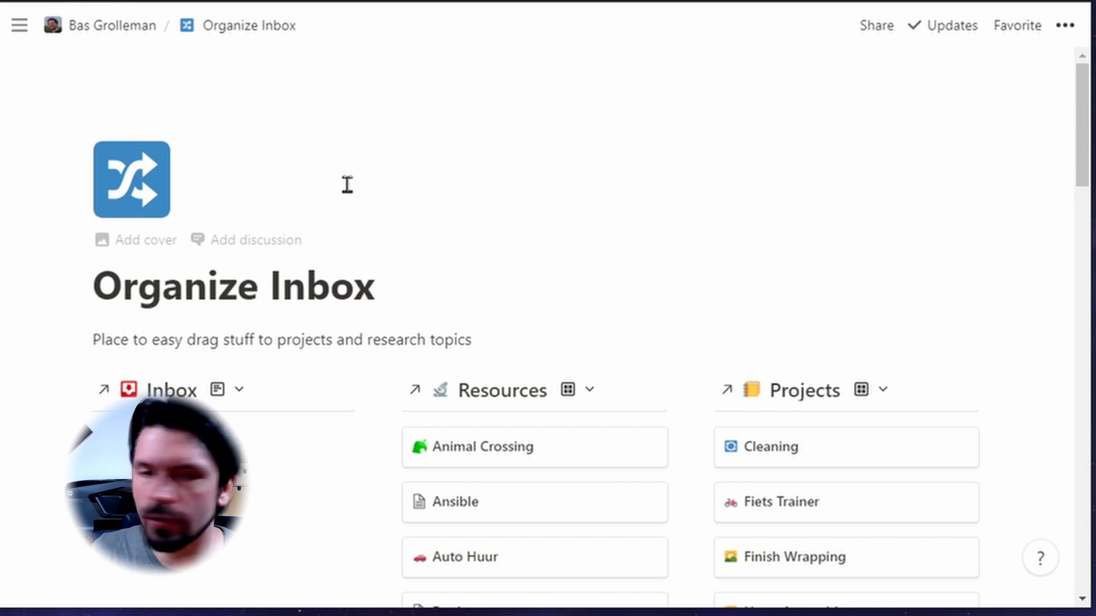
Add a new page named Example to the Inbox linked database.
{"action": "scroll", "scroll_direction": "down", "scroll_amount": 3}
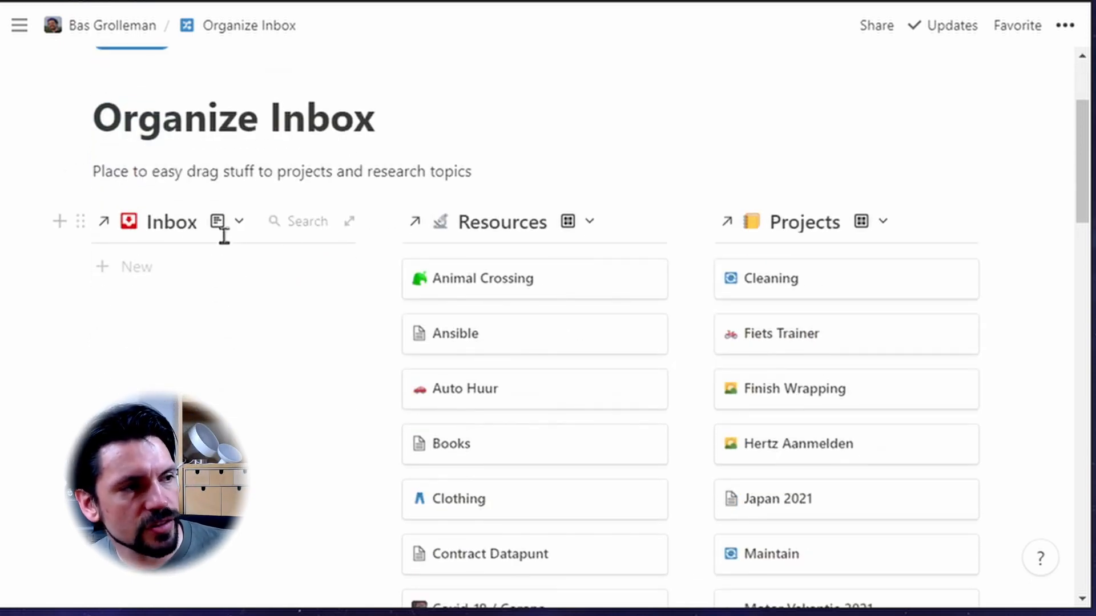
{"action": "scroll", "scroll_direction": "down", "scroll_amount": 3}
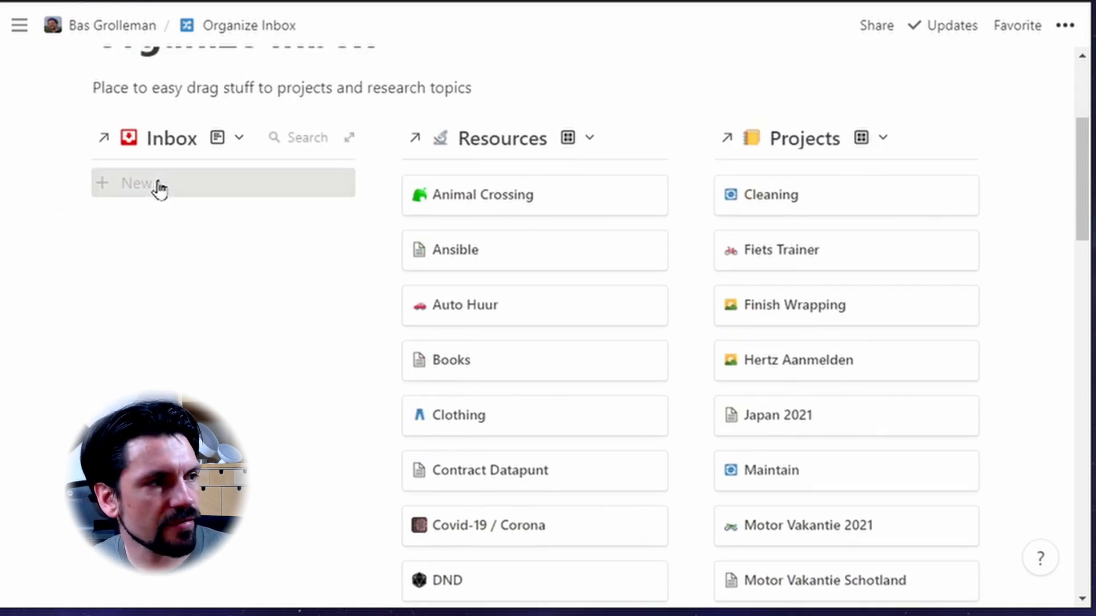
{"action": "left_click", "coordinate": [132, 183]}
{"action": "type", "text": "Example"}
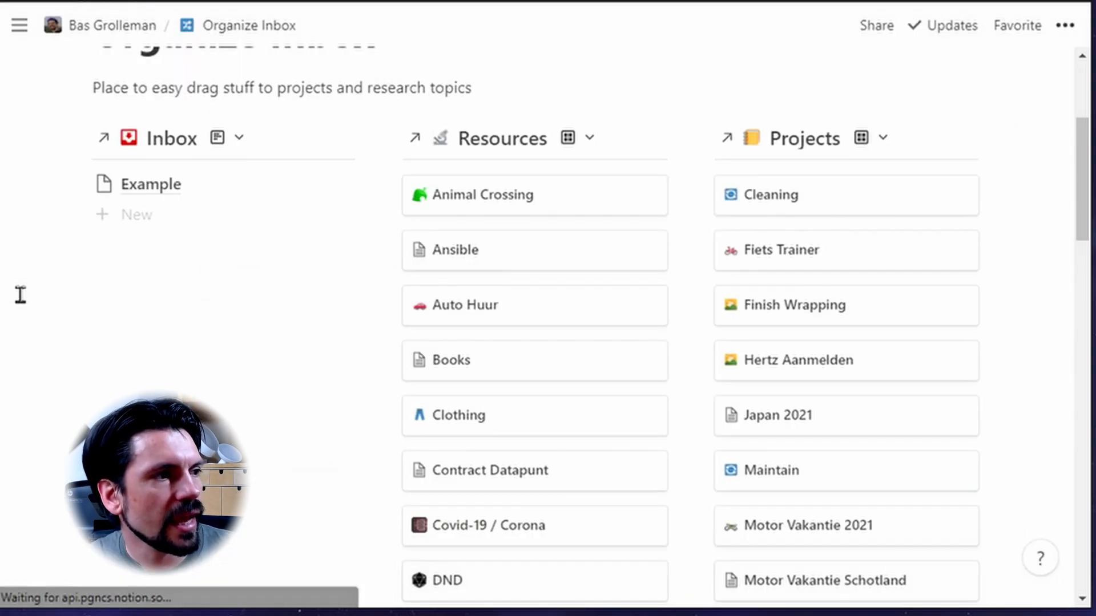
{"action": "mouse_move", "coordinate": [535, 185]}
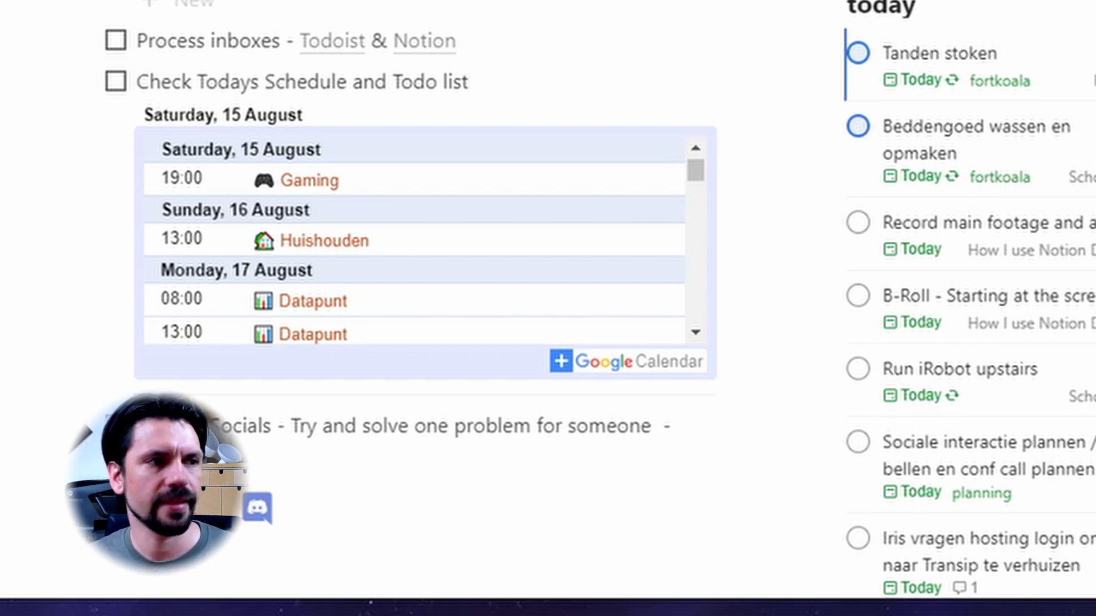
Scroll the dashboard to the embedded Google Calendar and Todoist blocks.
{"action": "scroll", "scroll_direction": "down", "scroll_amount": 3}
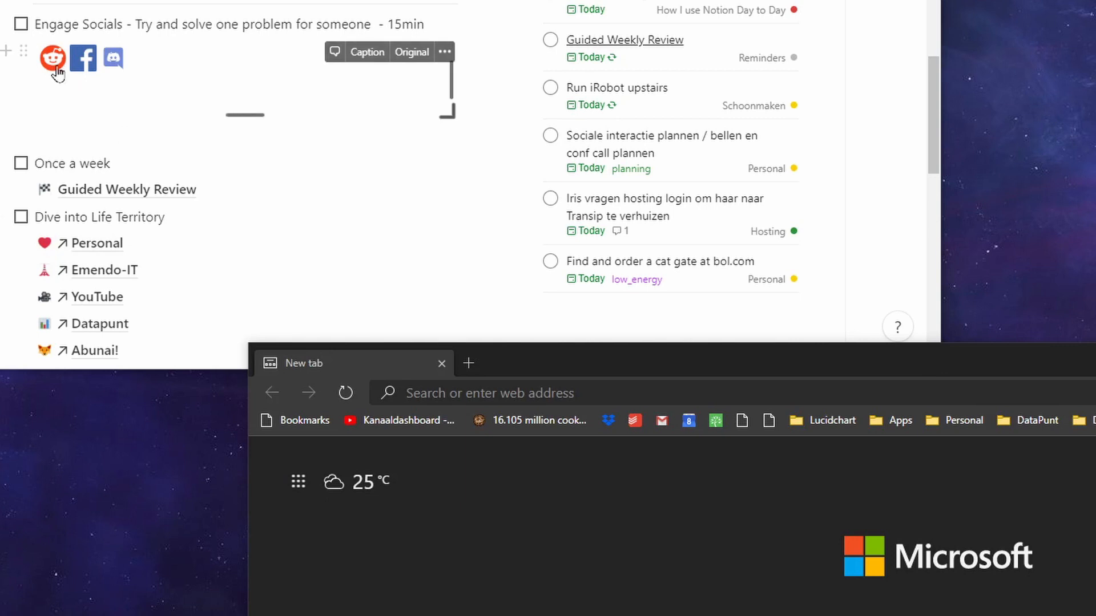
Open r/Notion in a new browser tab from the Reddit icon under Engage Socials.
{"action": "left_click", "coordinate": [52, 58]}
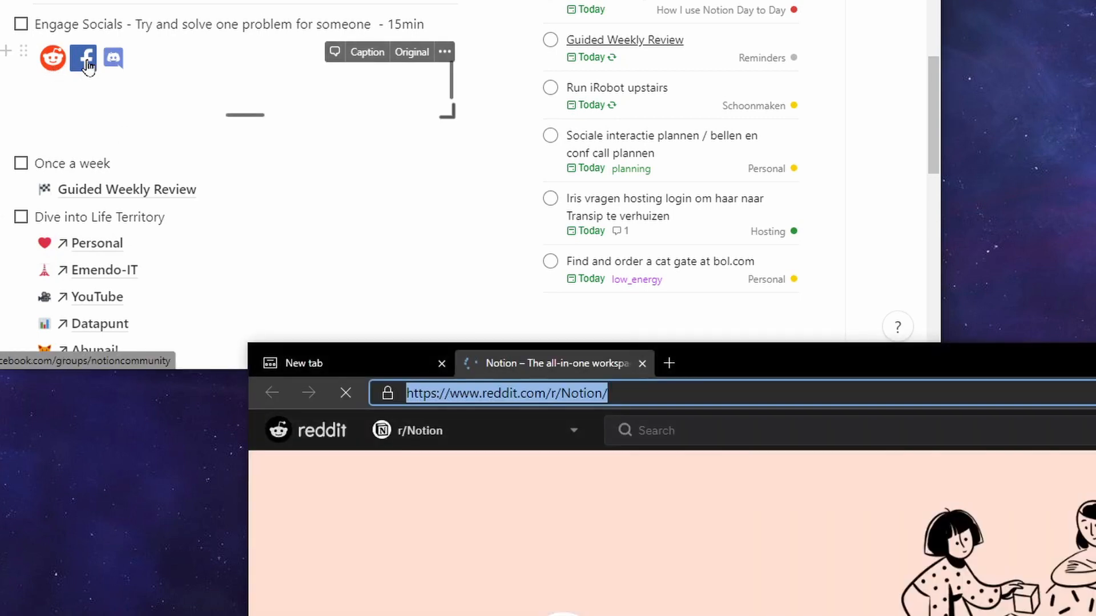